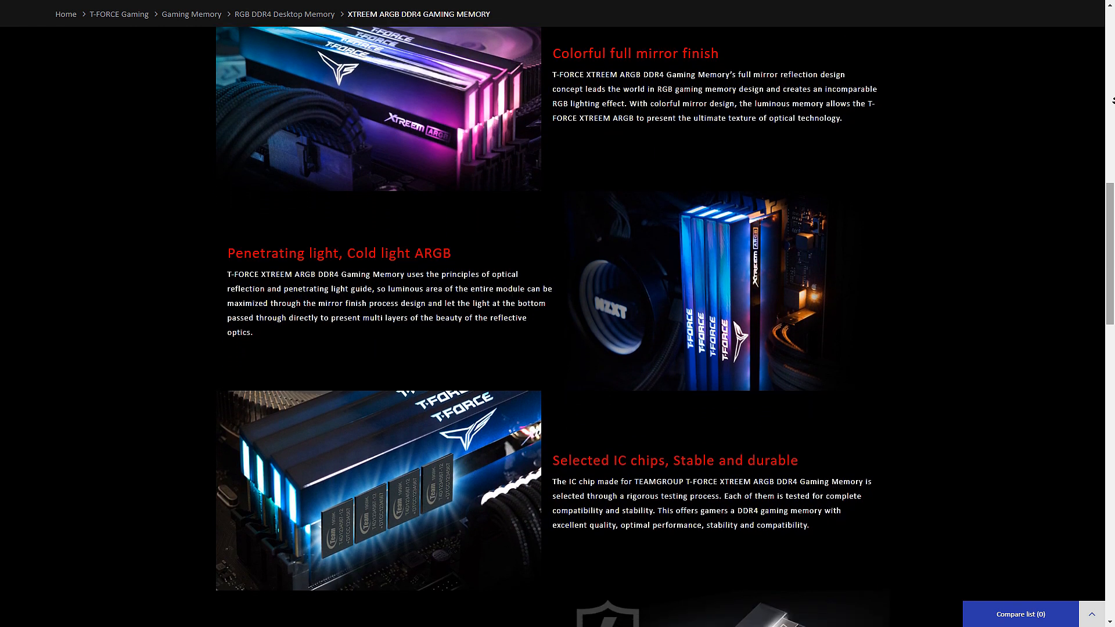
# - Scroll the XTREEM ARGB DDR4 features down to the Intel XMP auto overclocking section
pyautogui.scroll(-3)
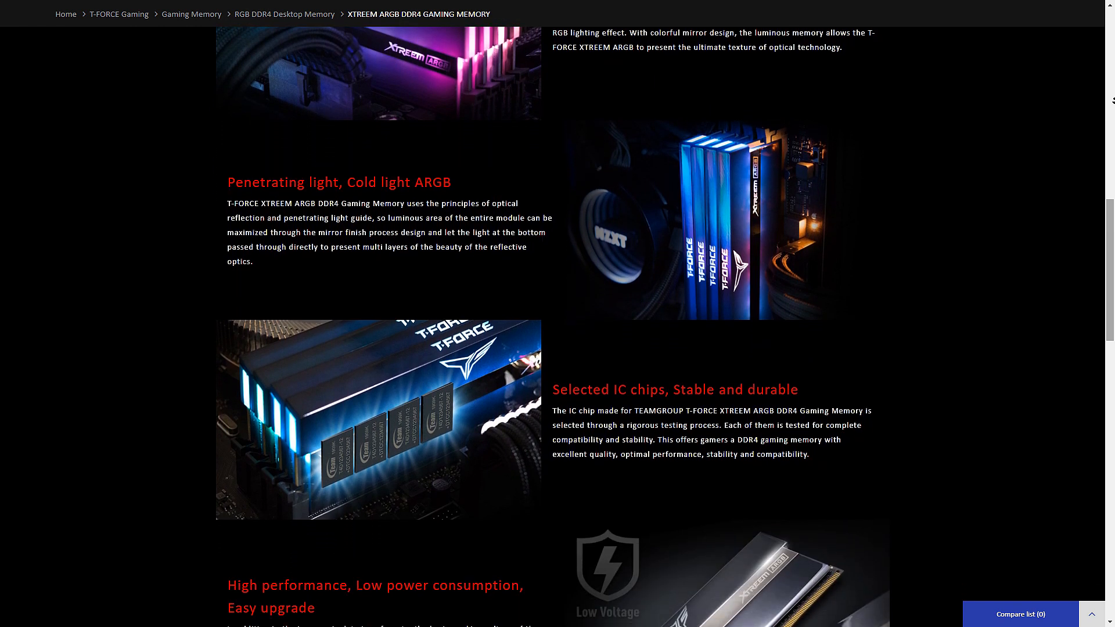
pyautogui.scroll(-3)
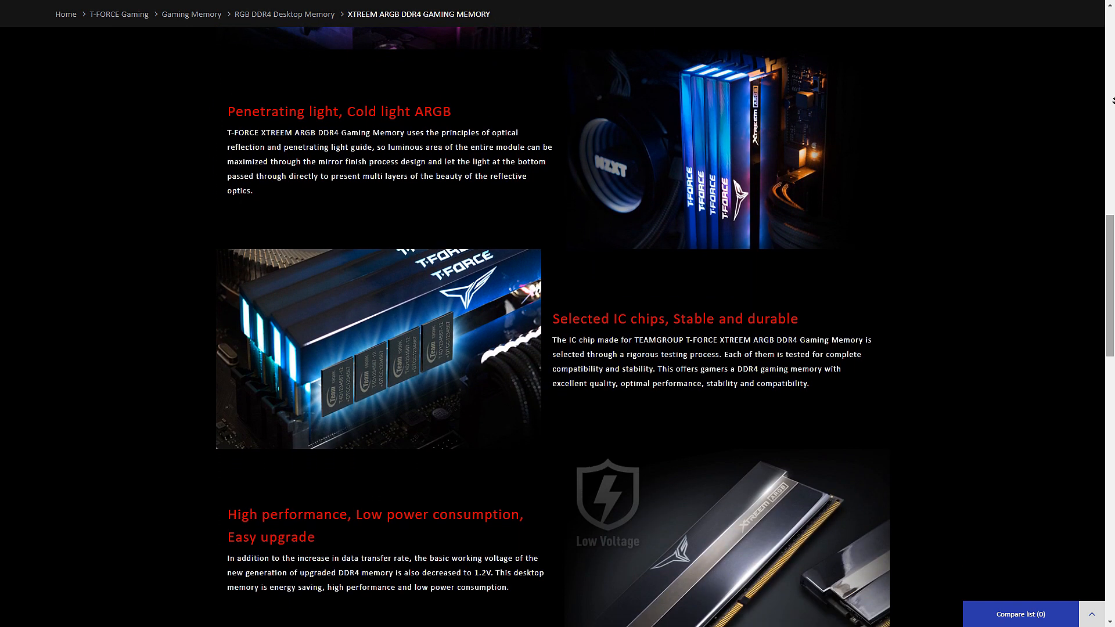
pyautogui.scroll(-3)
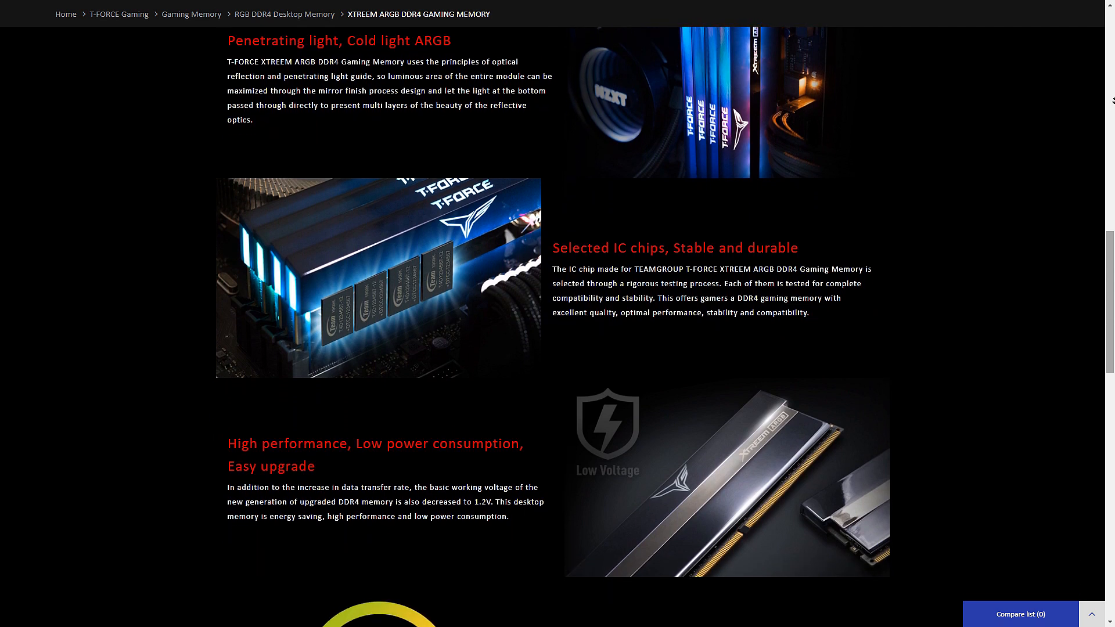
pyautogui.scroll(-3)
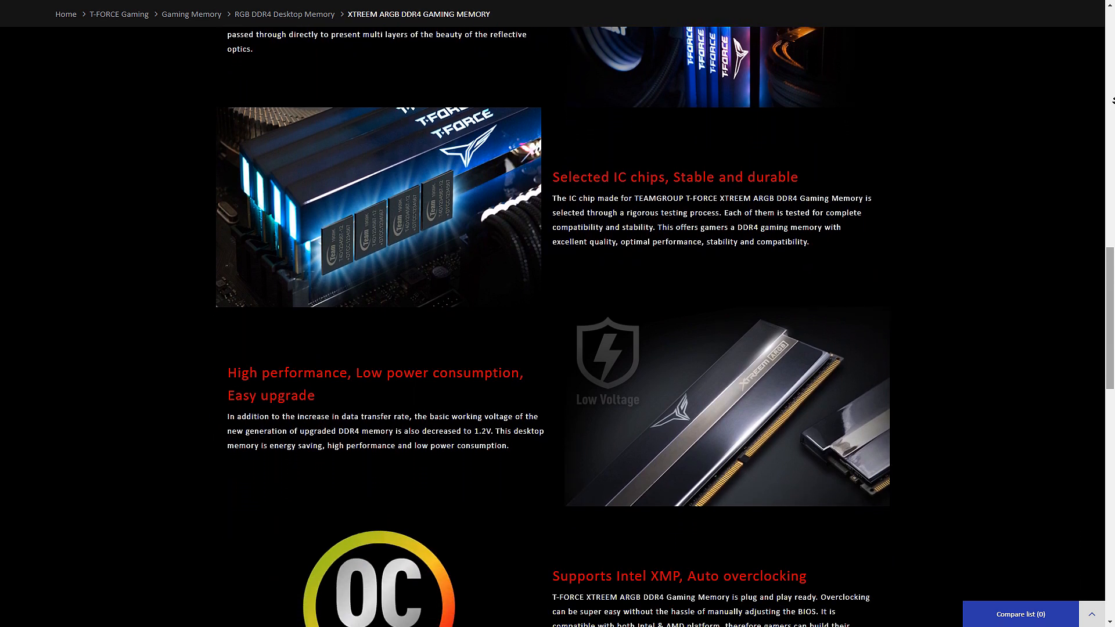
pyautogui.scroll(-3)
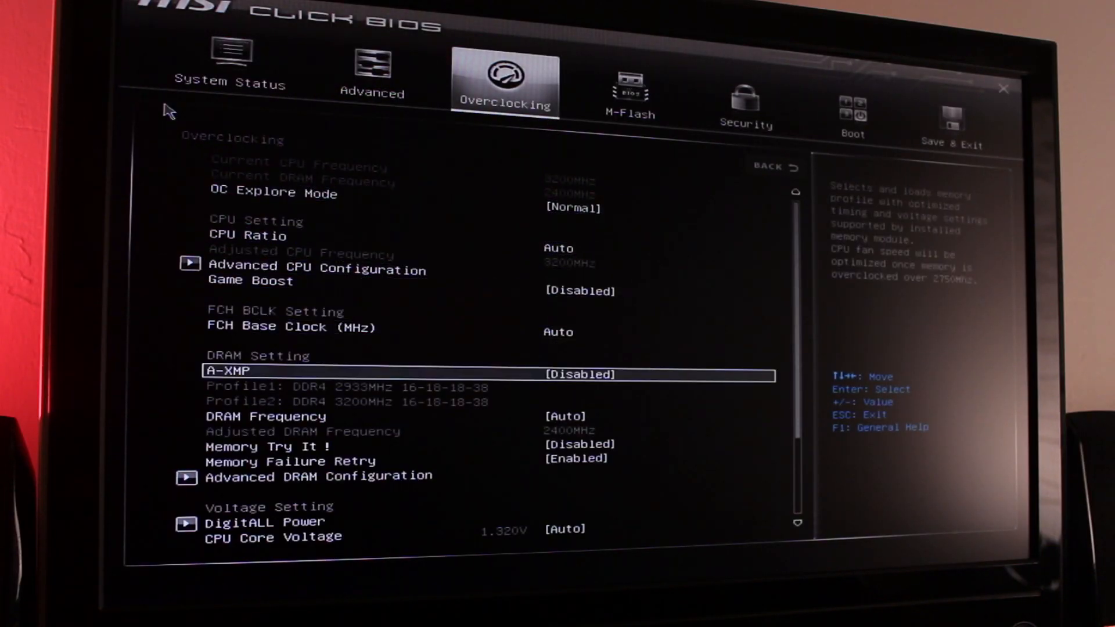
# - Show the A-XMP option with DDR4 2933 and 3200 profiles in MSI Click BIOS
pyautogui.click(580, 375)
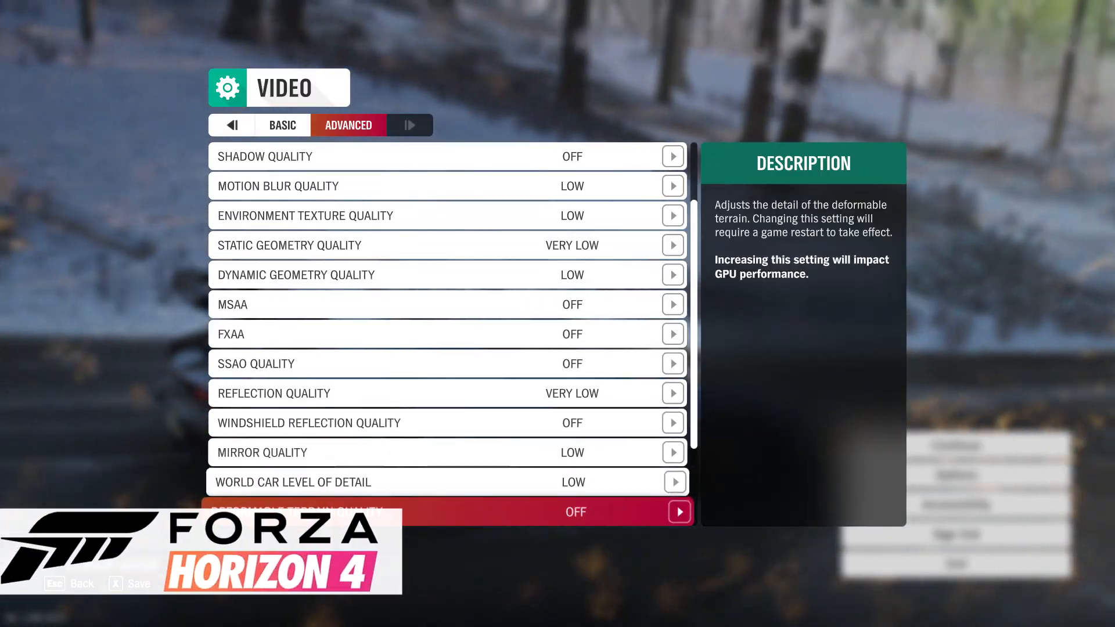
pyautogui.click(283, 125)
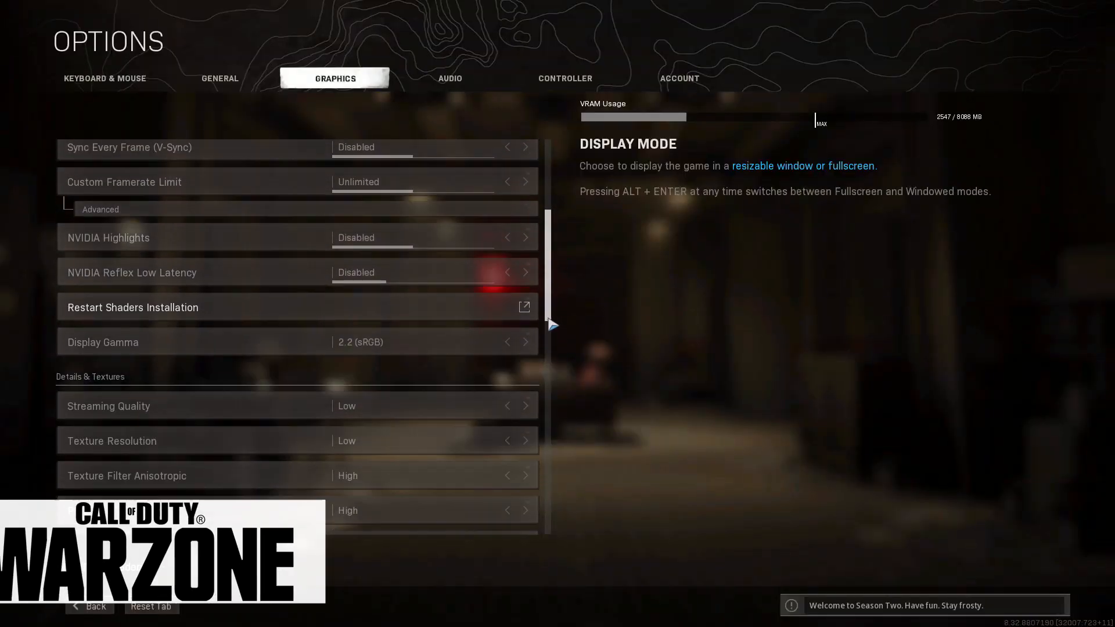
pyautogui.scroll(-3)
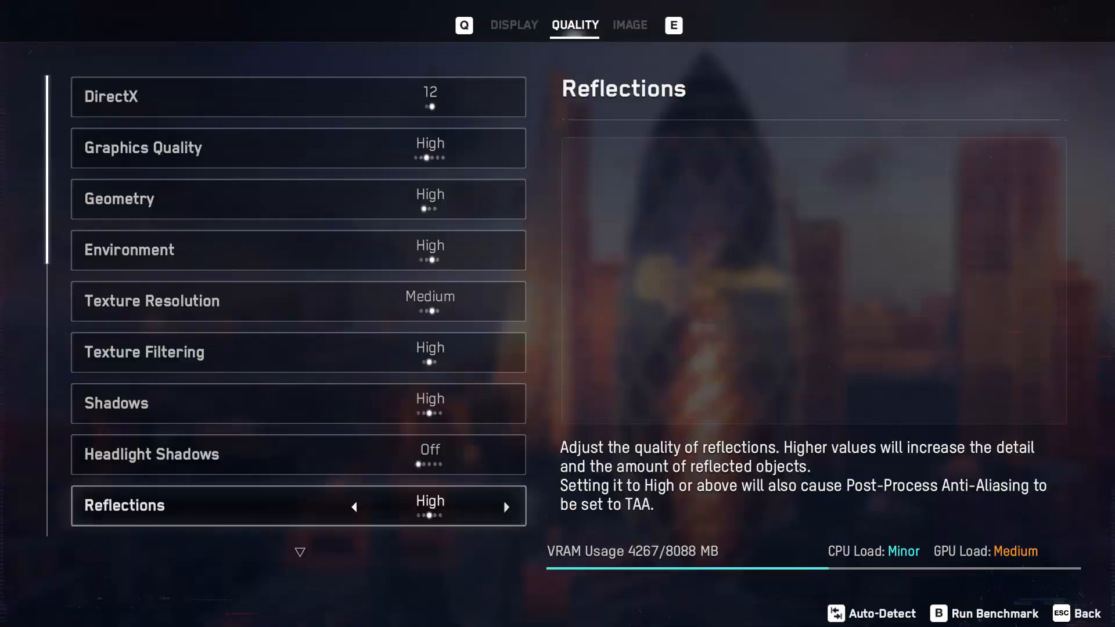
pyautogui.click(514, 25)
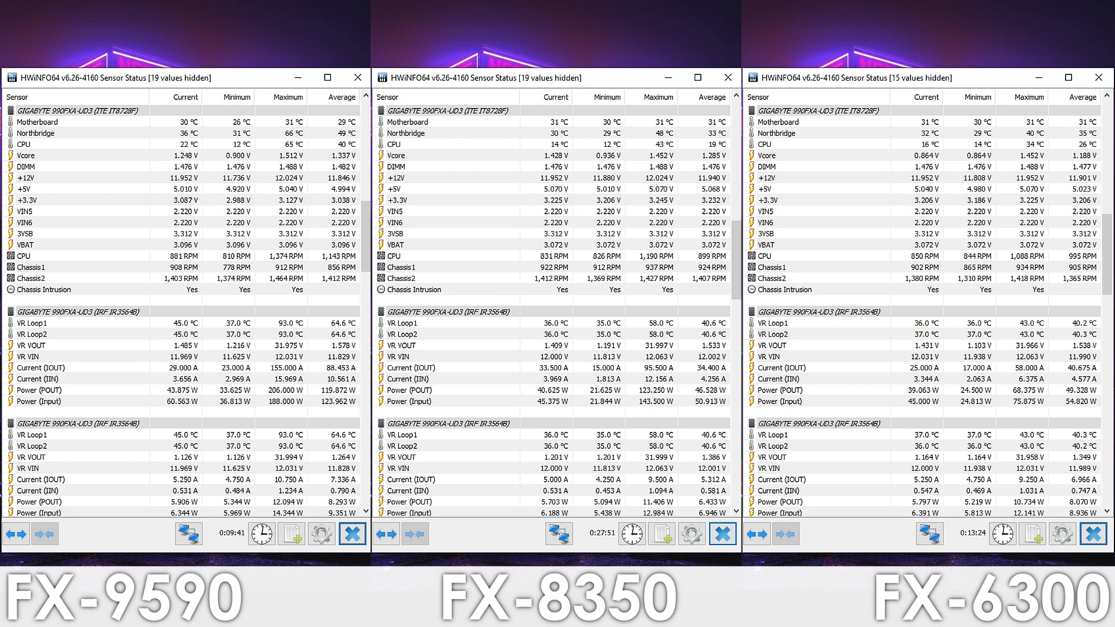
pyautogui.moveTo(648, 312)
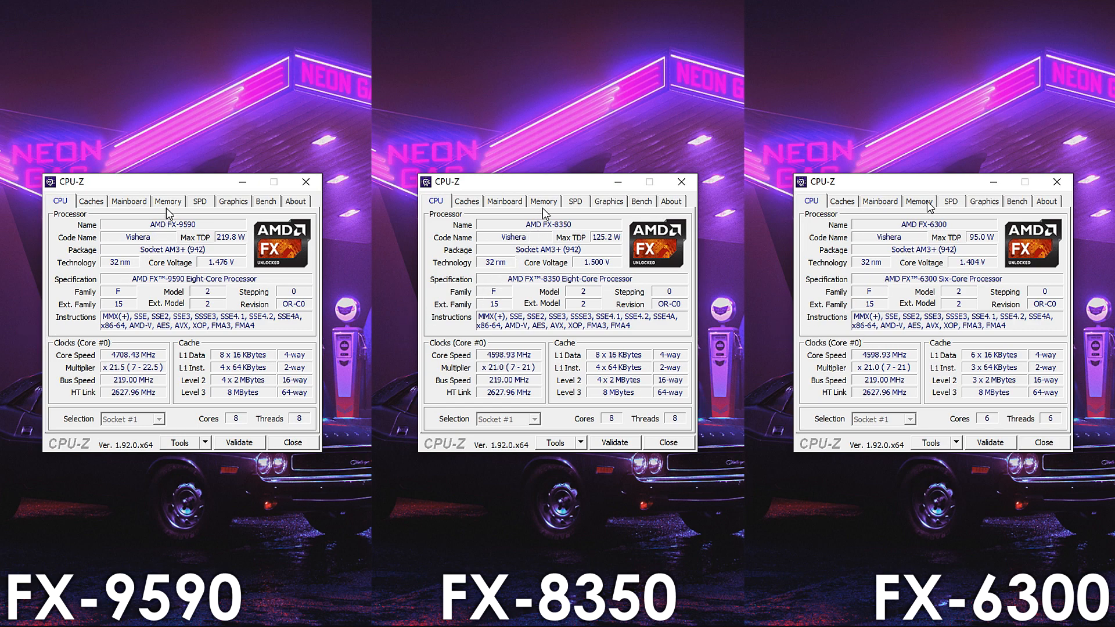
# - Show the CPU-Z CPU tabs for the FX-9590, FX-8350 and FX-6300 together
pyautogui.click(168, 201)
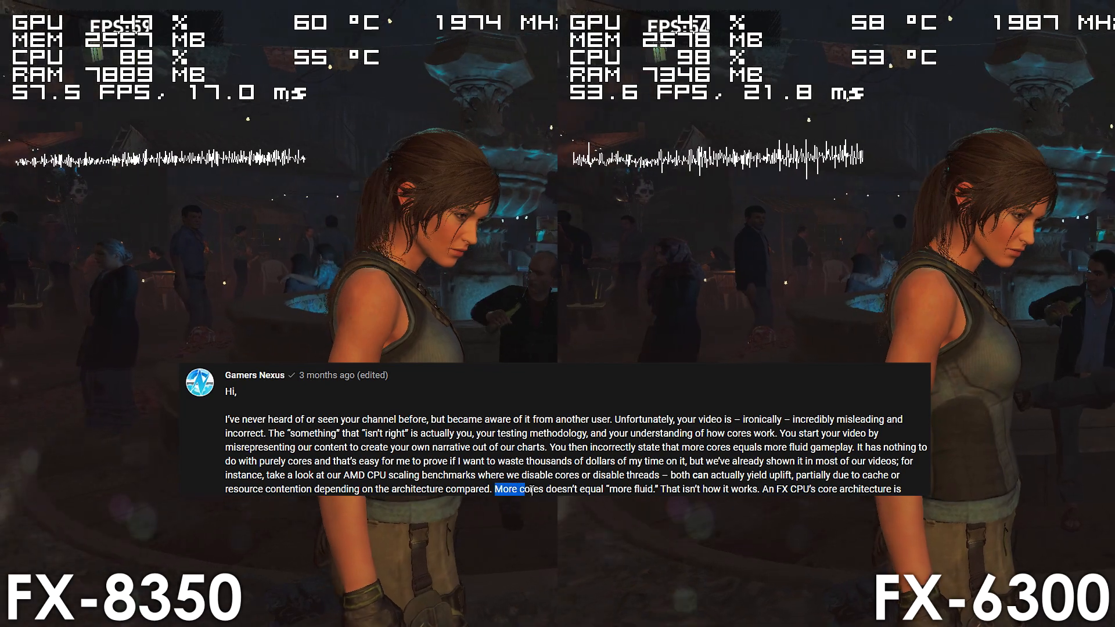
# - Drag across the FX-8350 vs FX-6300 split-screen footage with the core-count comment overlaid
pyautogui.moveTo(495, 489); pyautogui.dragTo(747, 490)
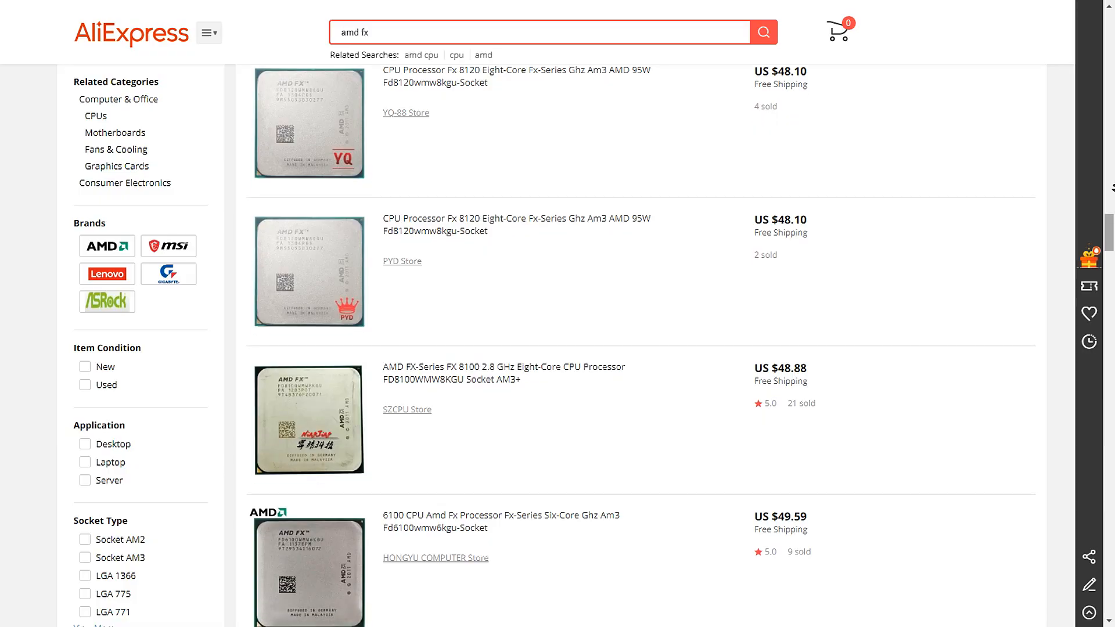
pyautogui.scroll(-3)
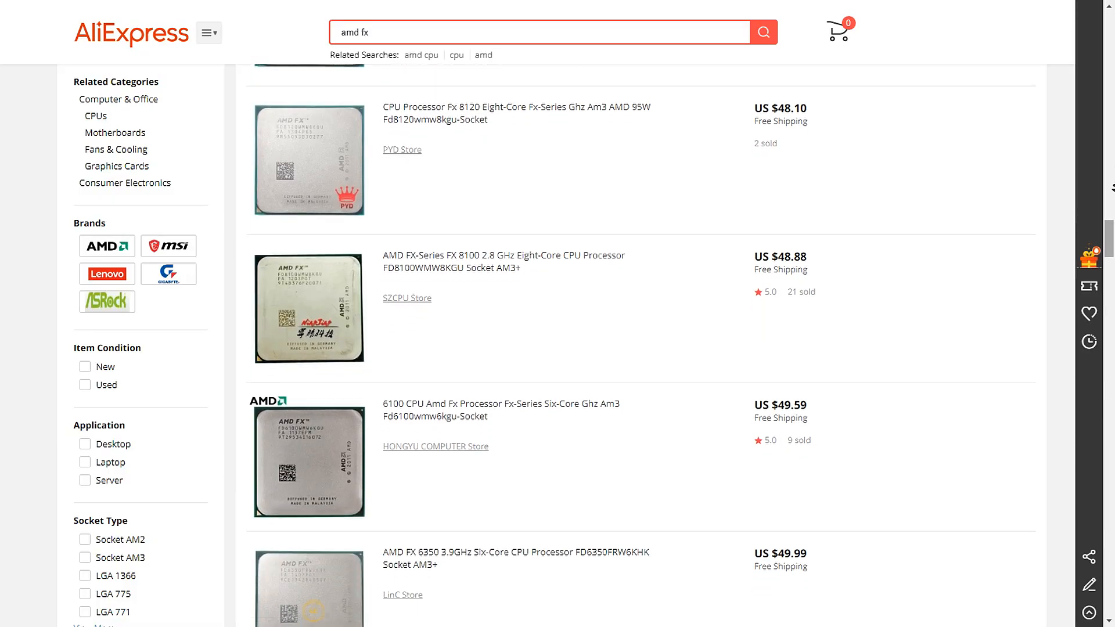
pyautogui.scroll(-3)
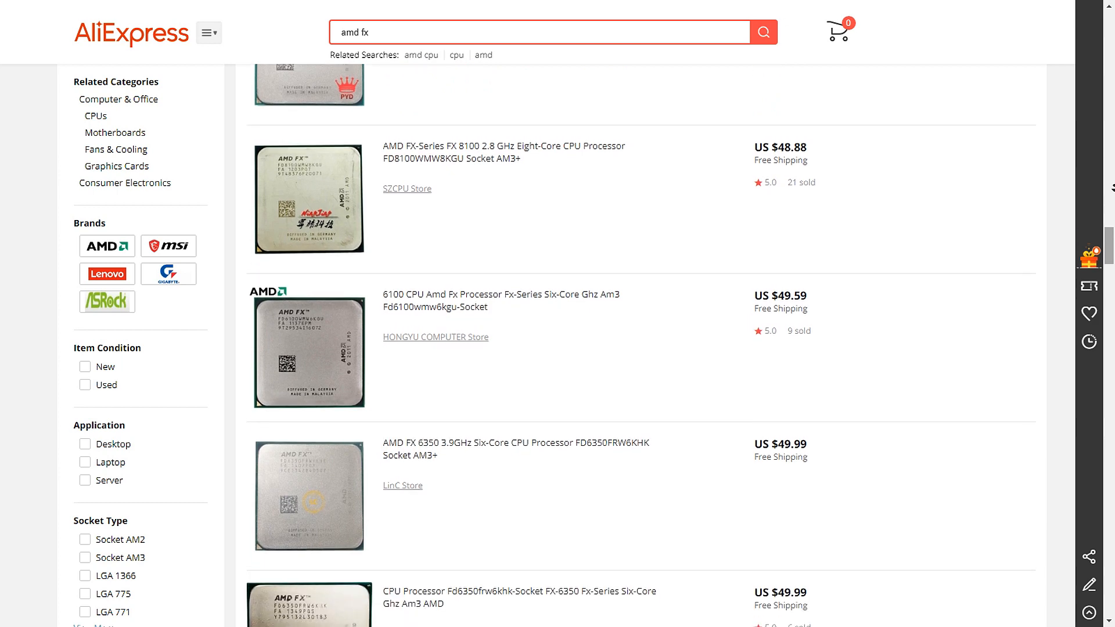
pyautogui.scroll(-3)
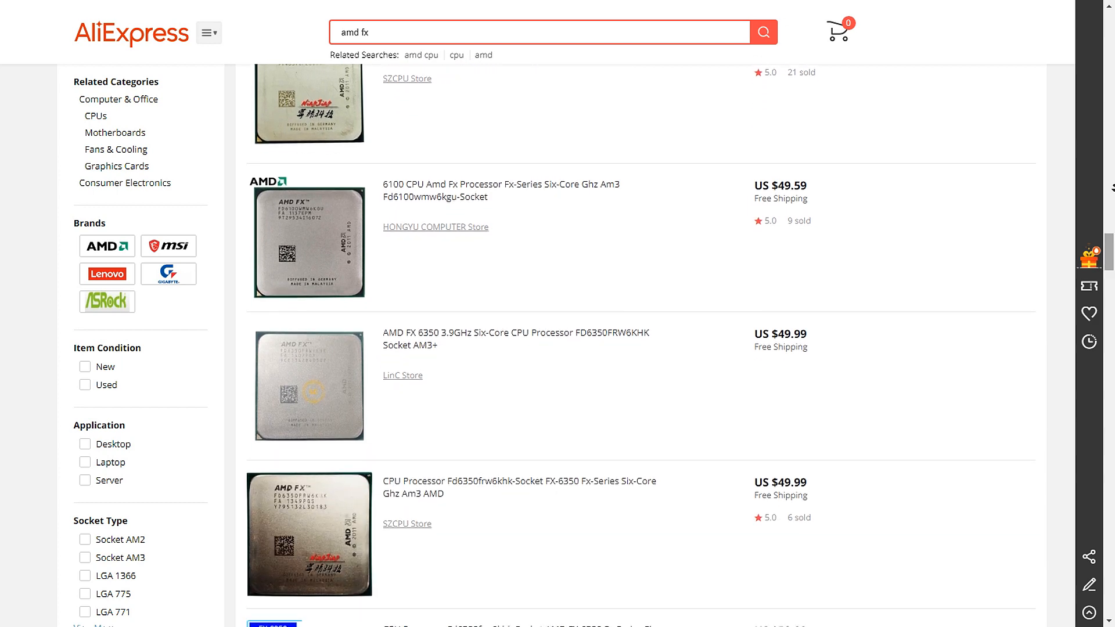
pyautogui.scroll(-3)
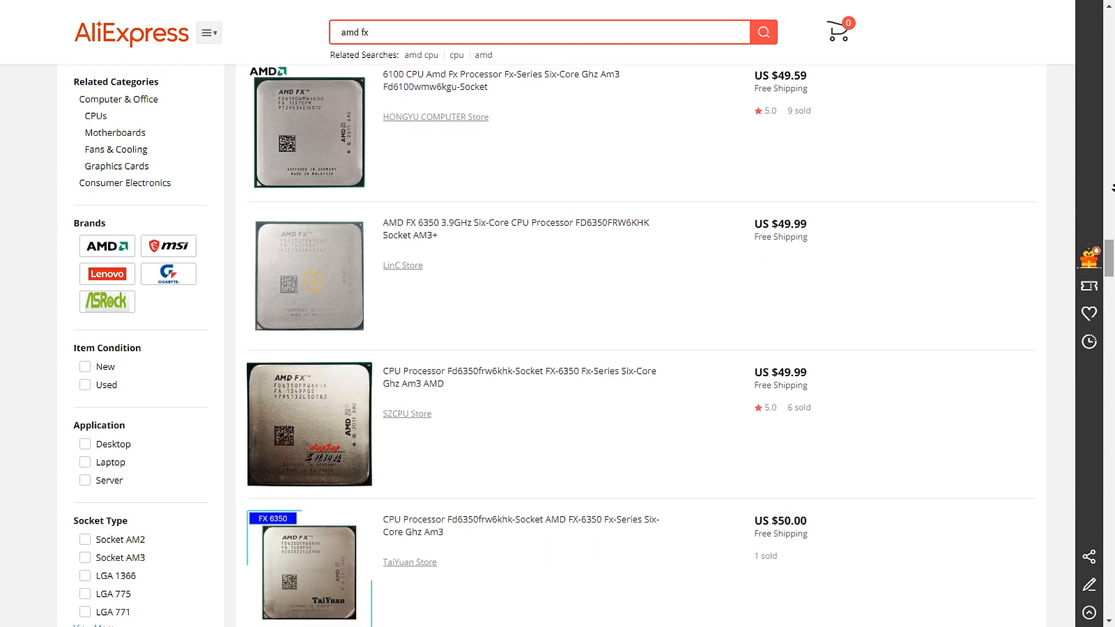
pyautogui.scroll(-3)
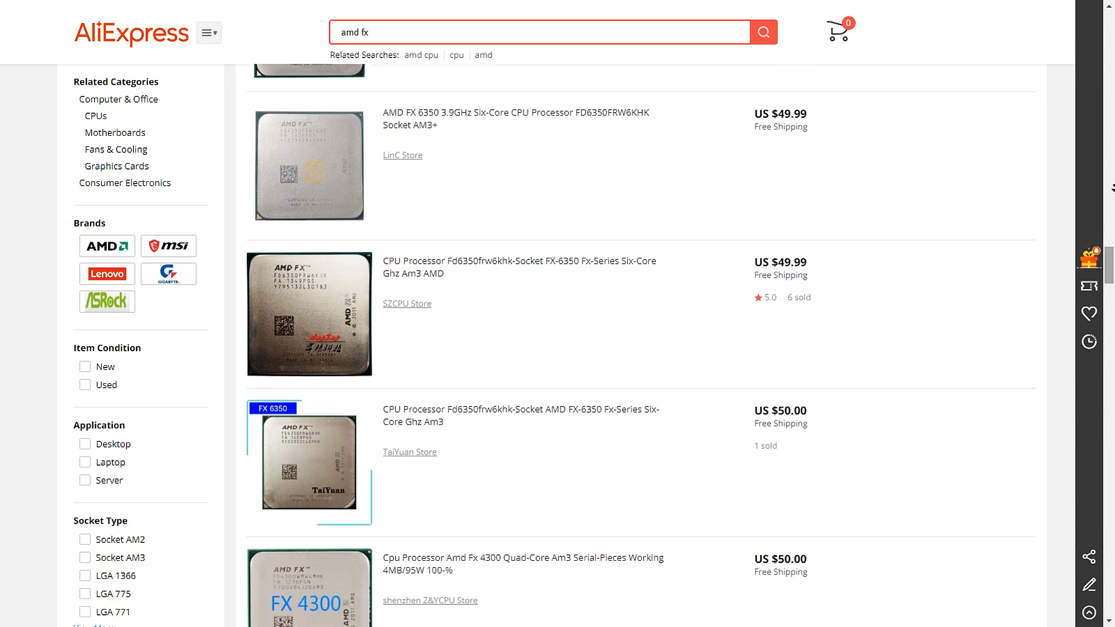